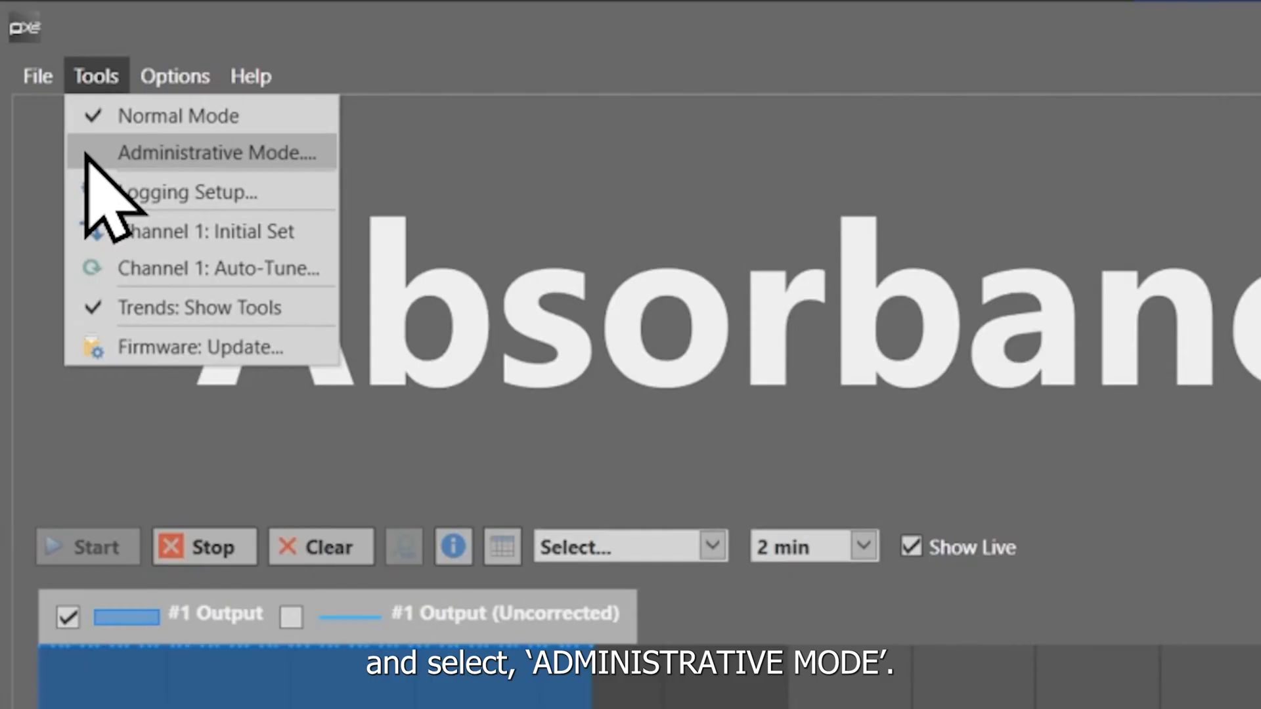
{"action": "left_click", "coordinate": [217, 152]}
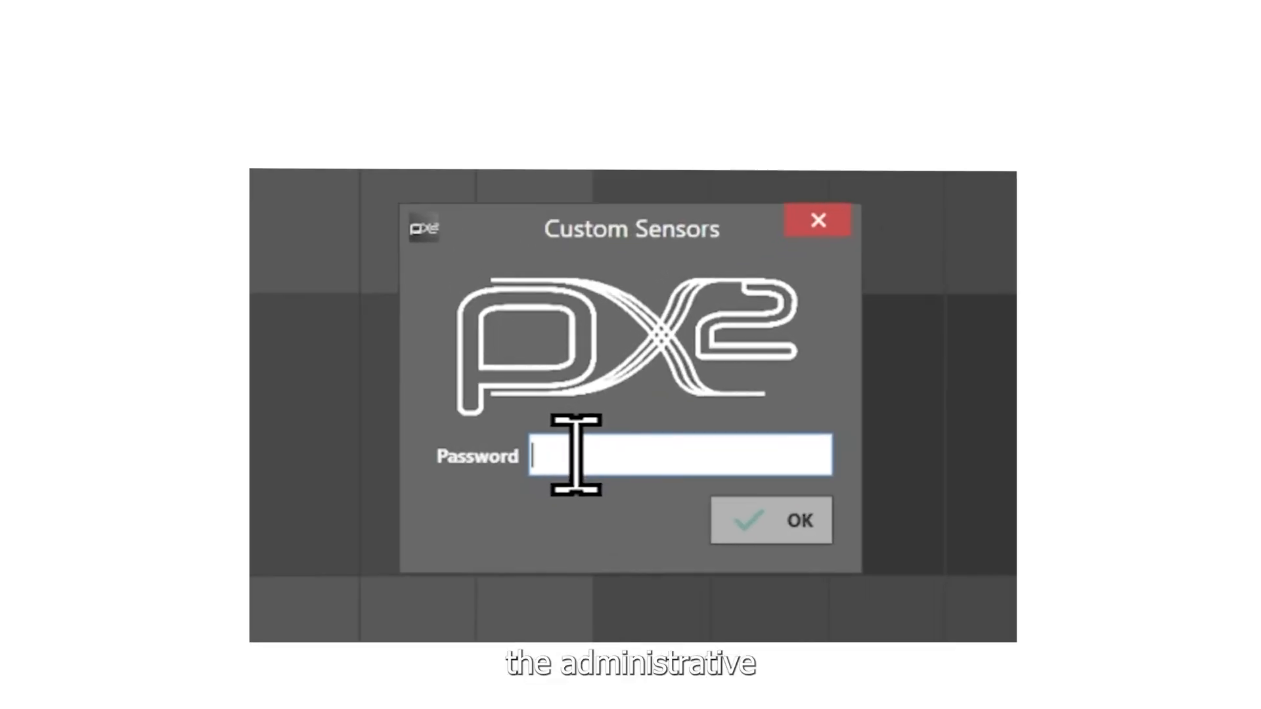
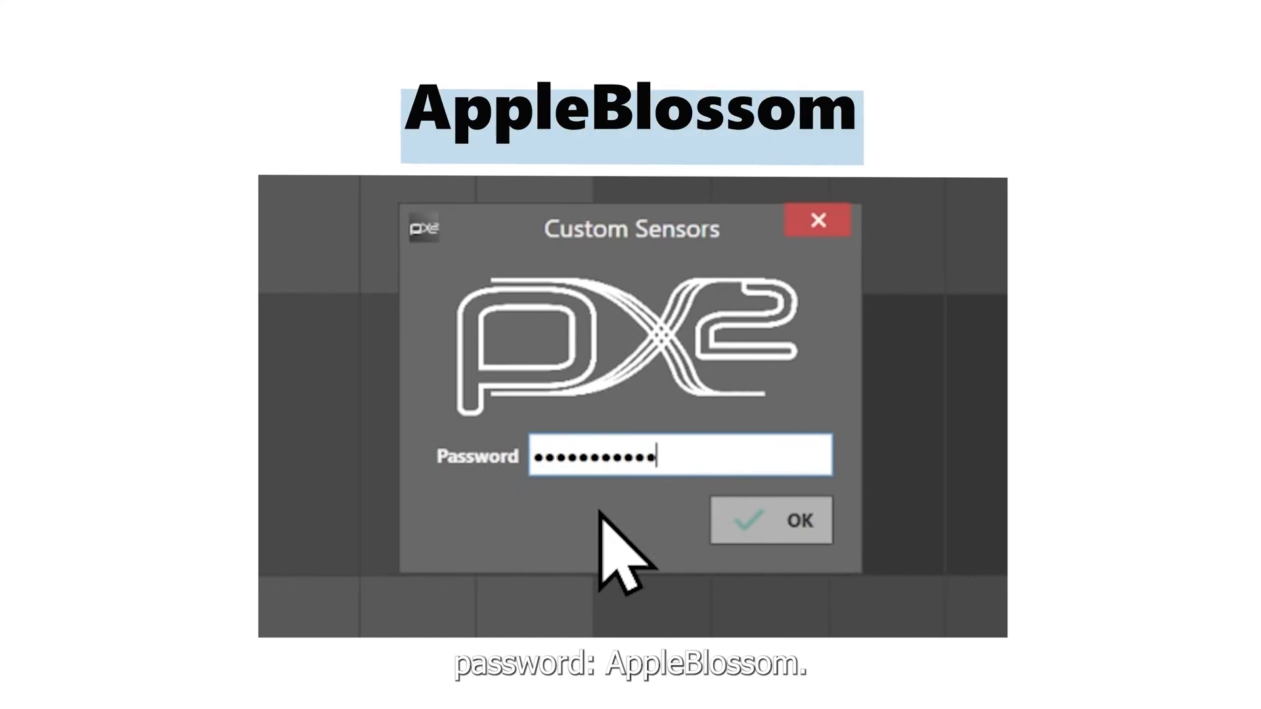
{"action": "left_click", "coordinate": [770, 520]}
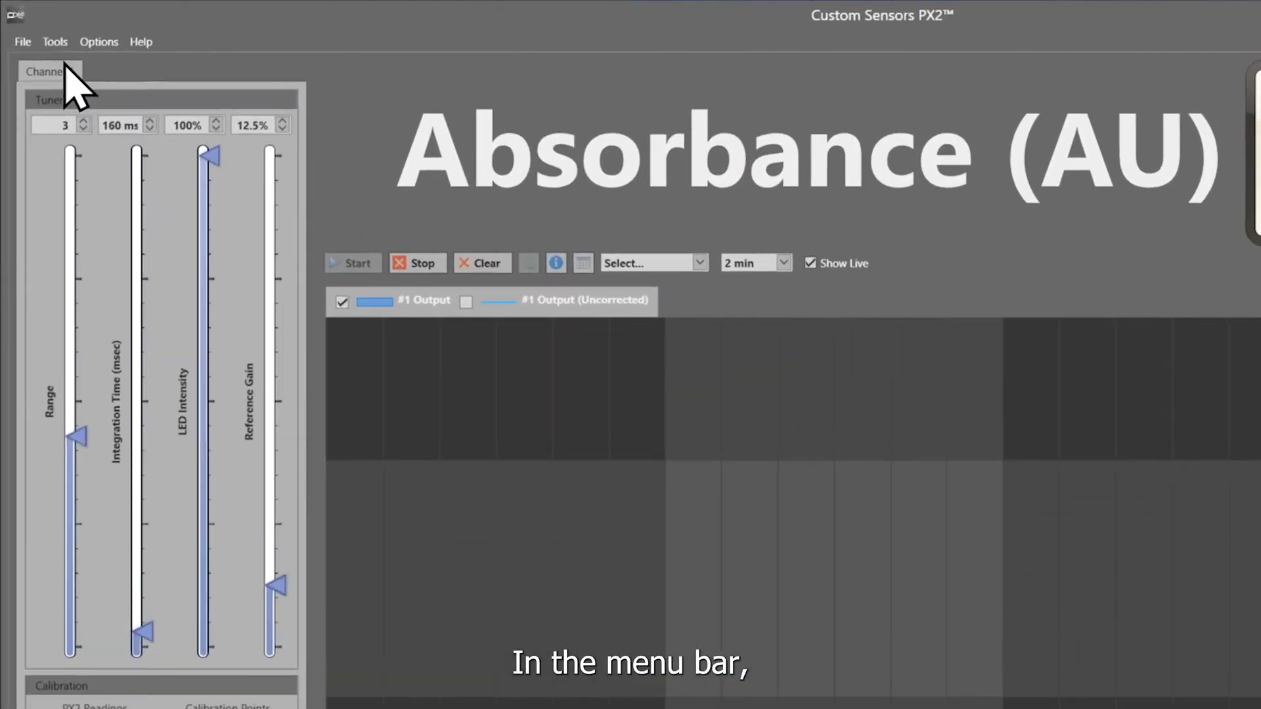
Adjust the tuner range slider and choose Output 1, Measure 1 and Reference 1 as the graphed series
{"action": "left_click", "coordinate": [56, 42]}
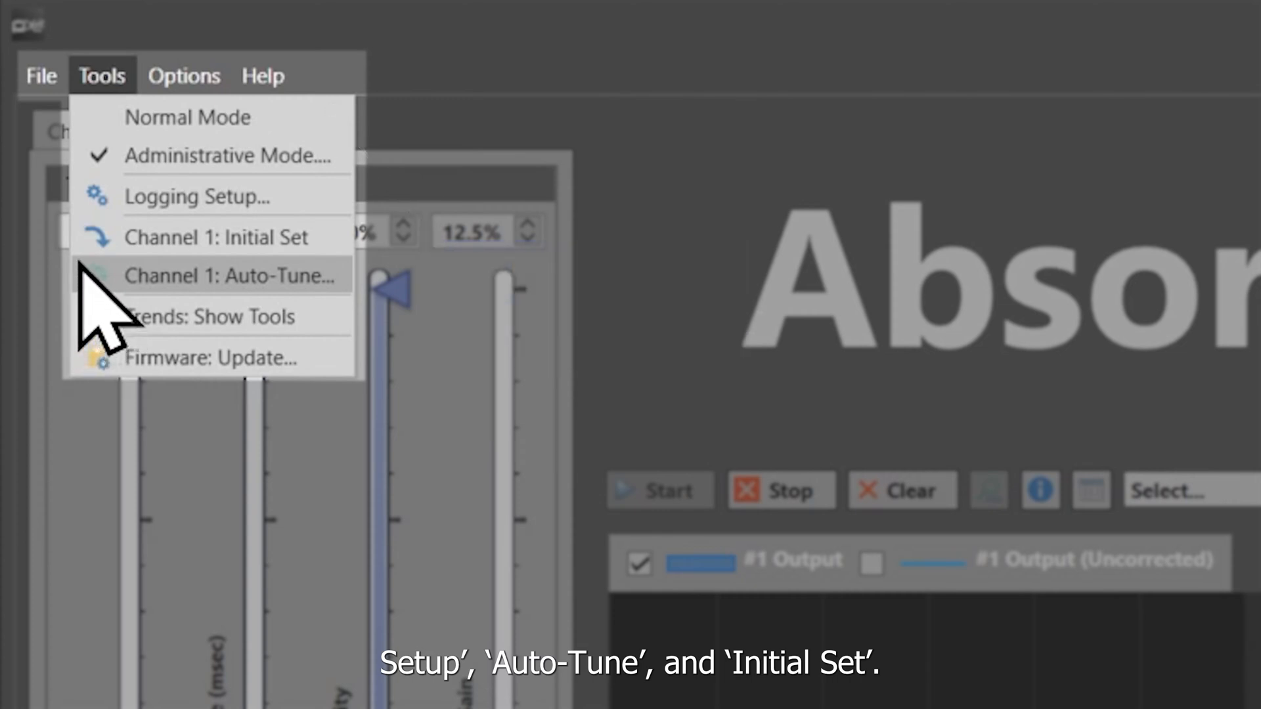
{"action": "left_click", "coordinate": [231, 276]}
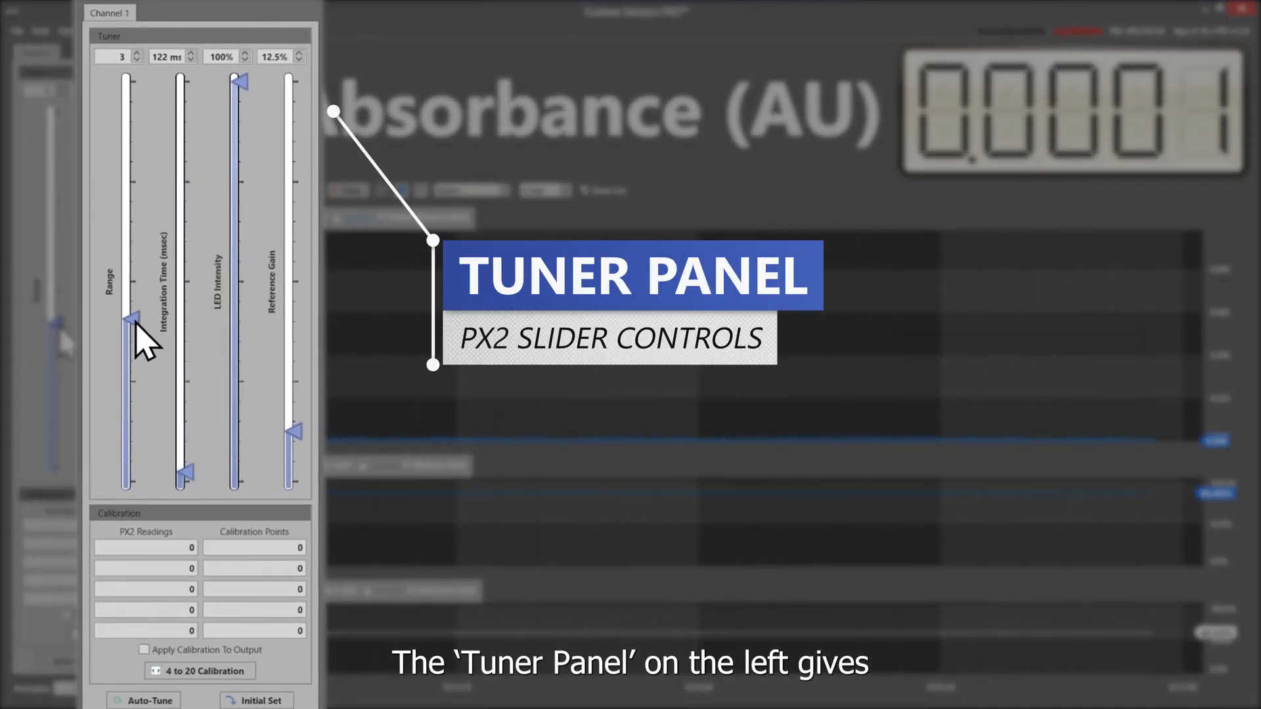
{"action": "left_click_drag", "start_coordinate": [129, 318], "coordinate": [128, 216]}
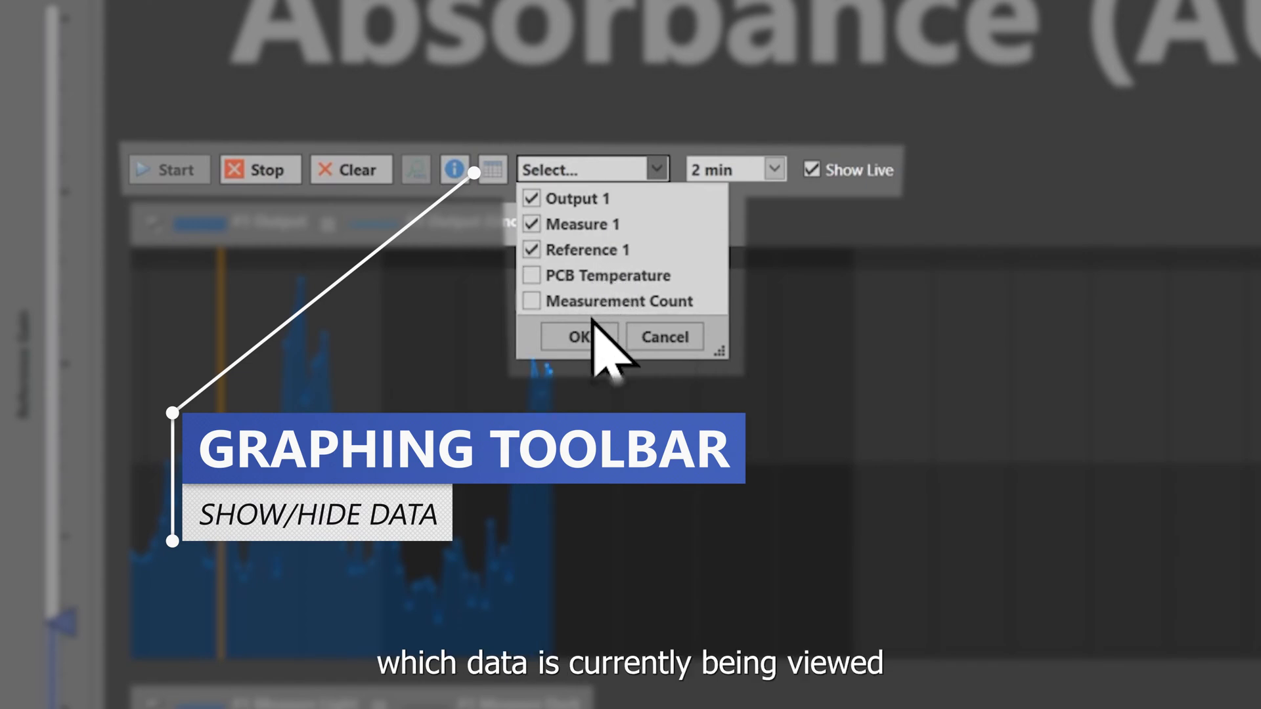
{"action": "left_click", "coordinate": [578, 338]}
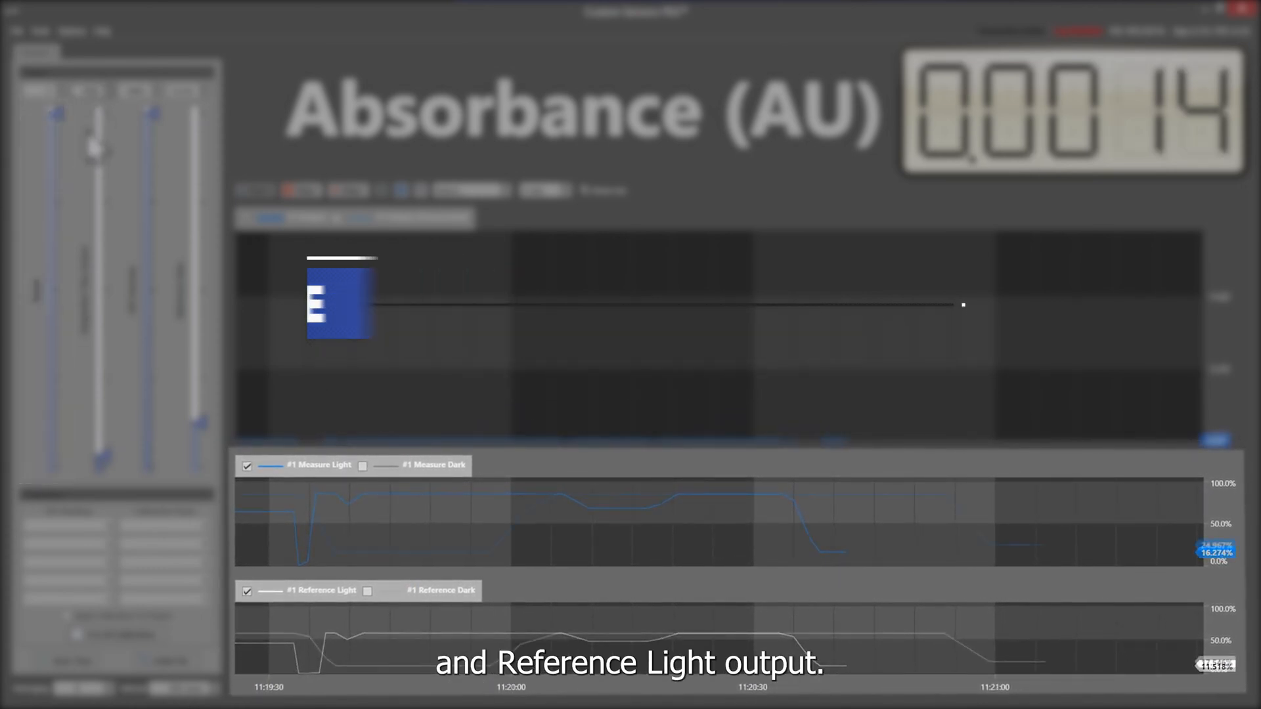
Lower the tuner's integration time slider while watching the Measure and Reference Light traces
{"action": "left_click_drag", "start_coordinate": [98, 113], "coordinate": [102, 462]}
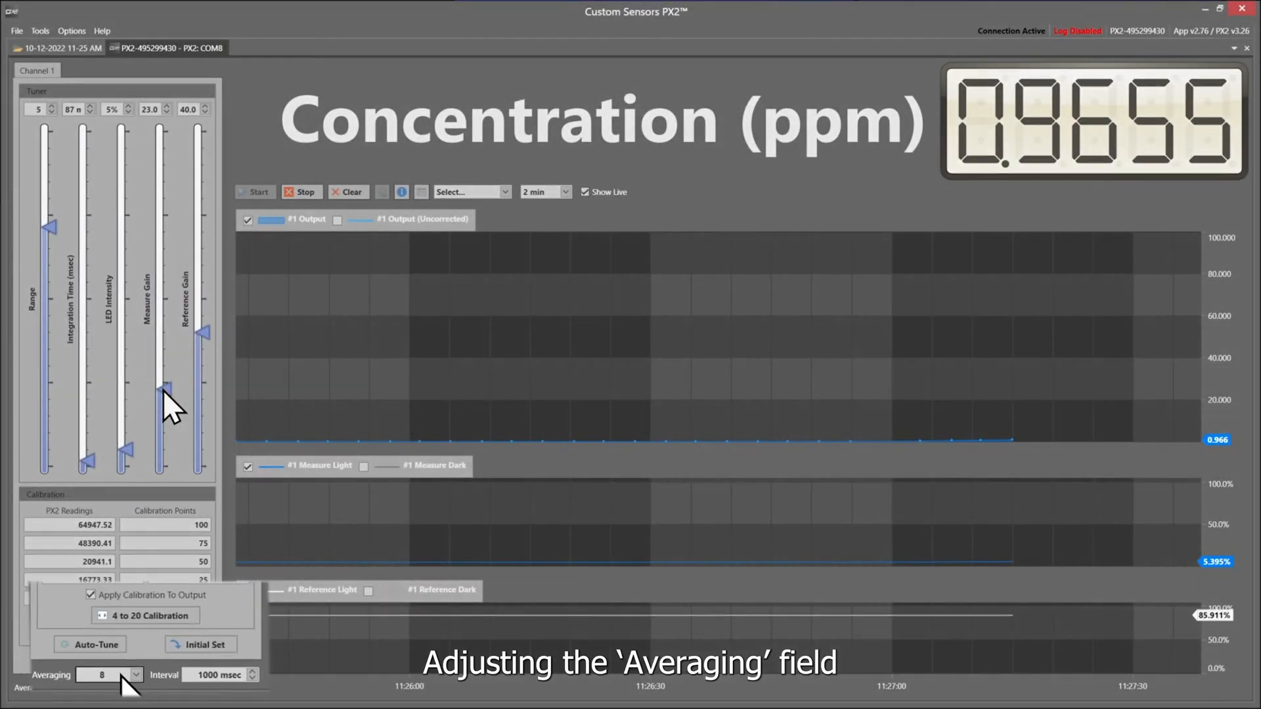
Set Averaging to 8 and the measurement interval to 250 msec
{"action": "left_click", "coordinate": [135, 675]}
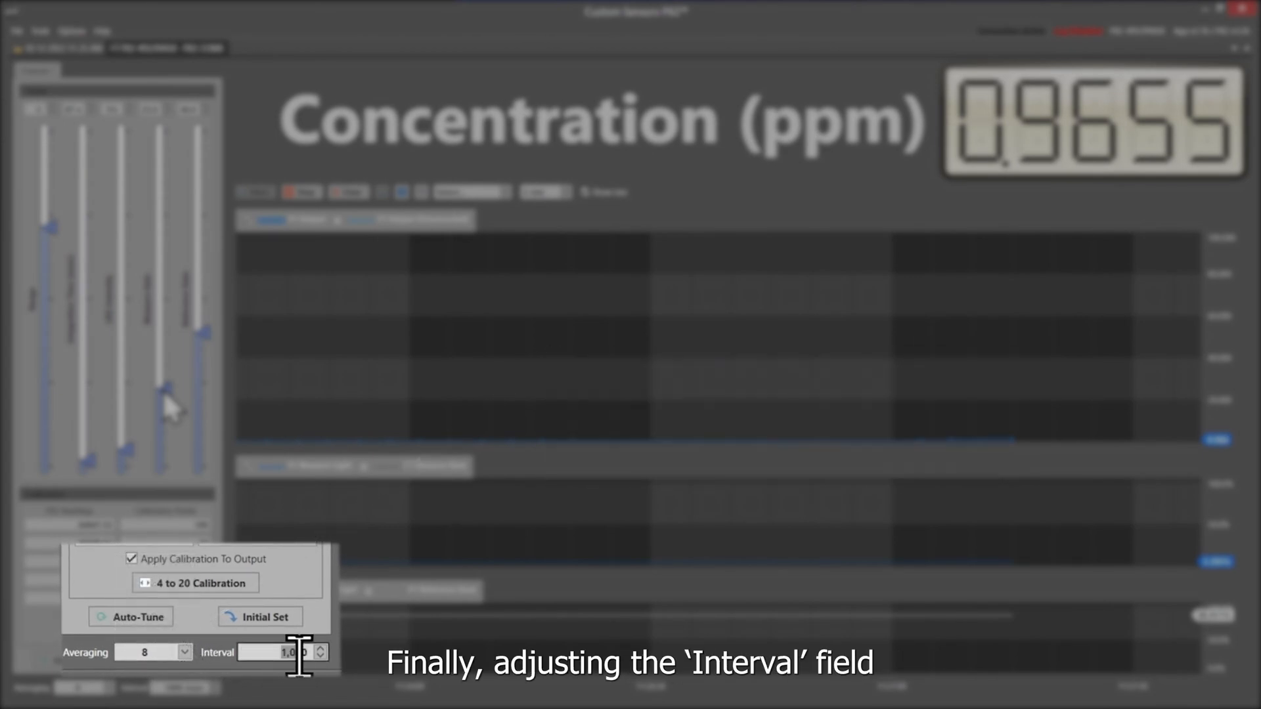
{"action": "type", "text": "250"}
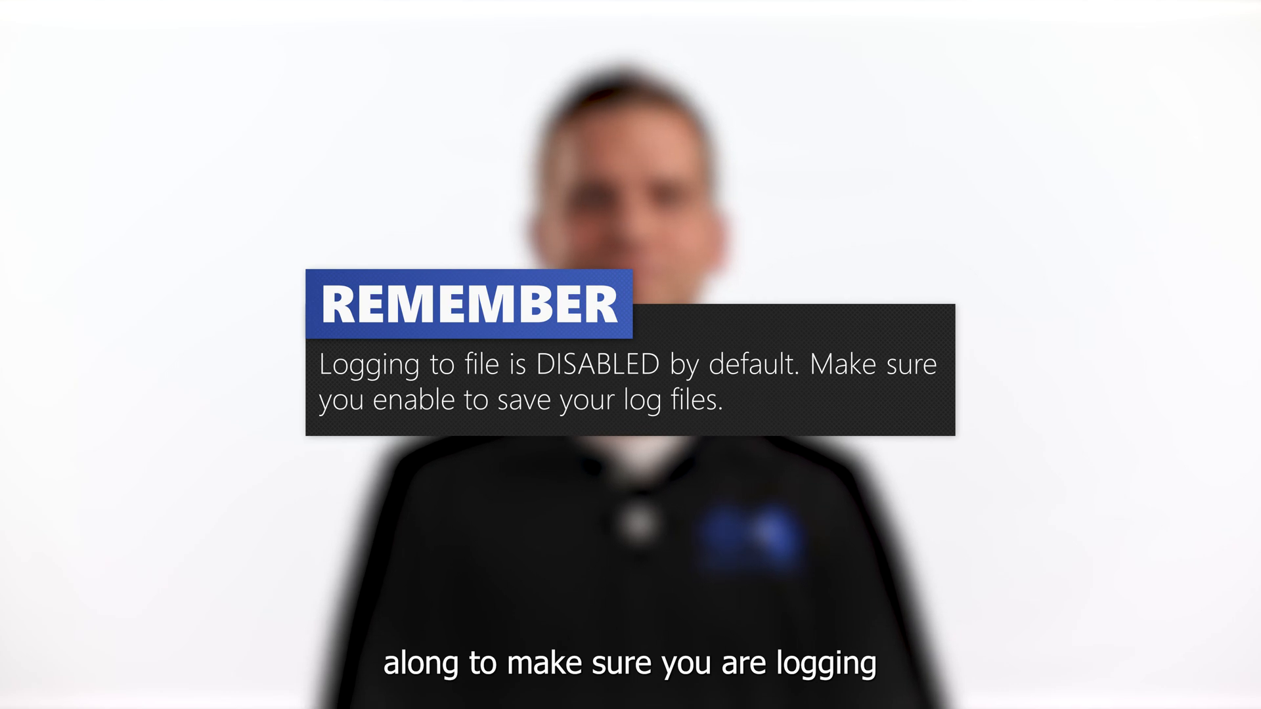
{"action": "left_click", "coordinate": [72, 29]}
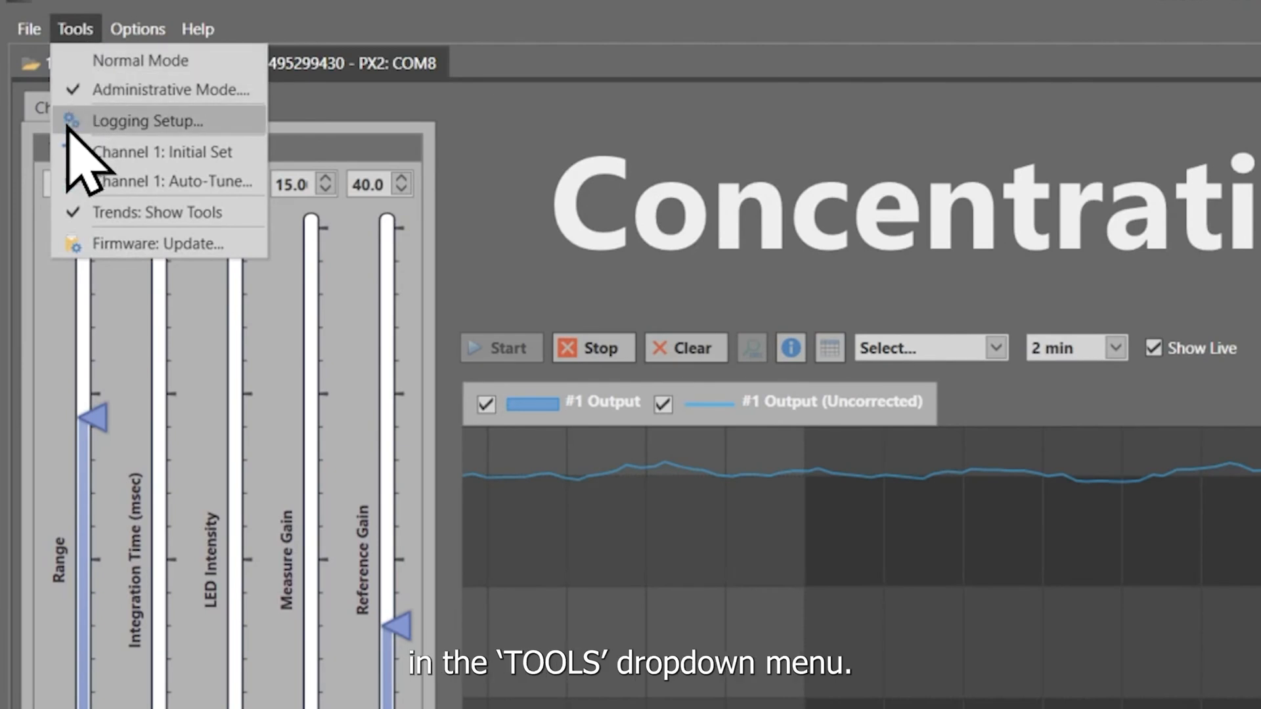
Bring up Logging Setup with Enable Logging checked
{"action": "left_click", "coordinate": [148, 121]}
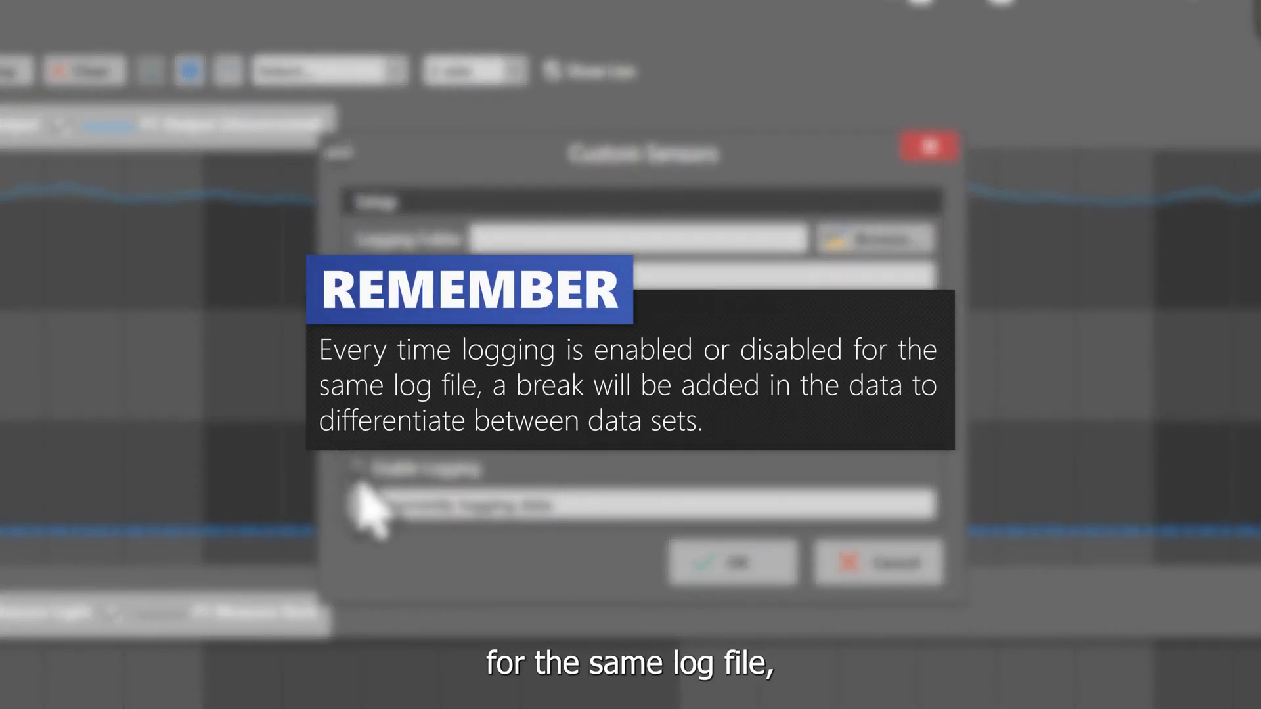
{"action": "mouse_move", "coordinate": [547, 588]}
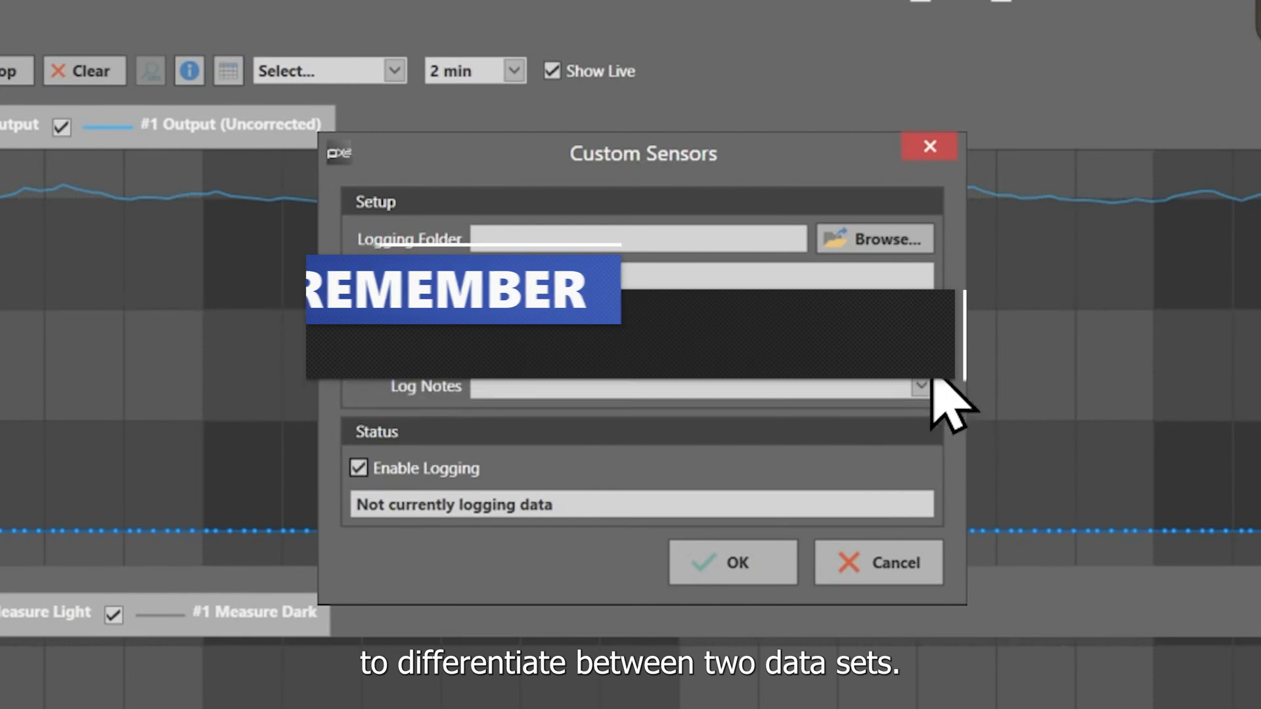
Set the logging folder to Desktop and name the log file 'PX2 Test'
{"action": "left_click", "coordinate": [873, 239]}
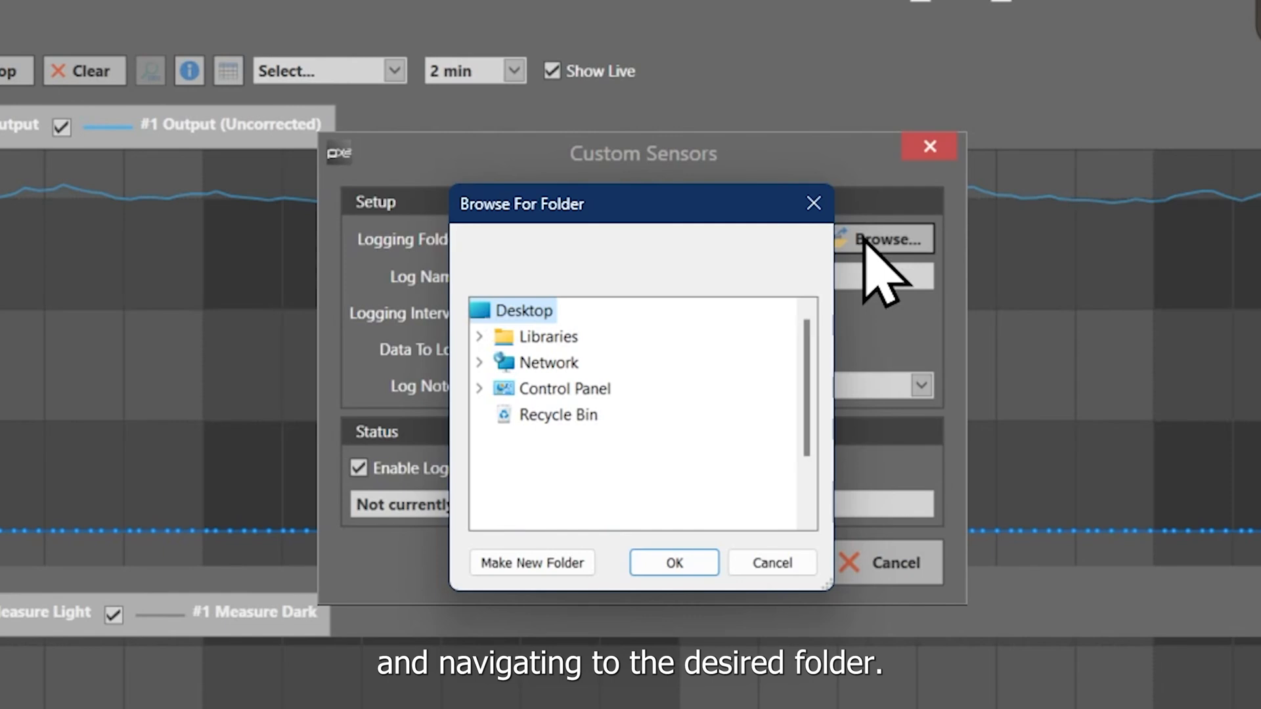
{"action": "left_click", "coordinate": [673, 562]}
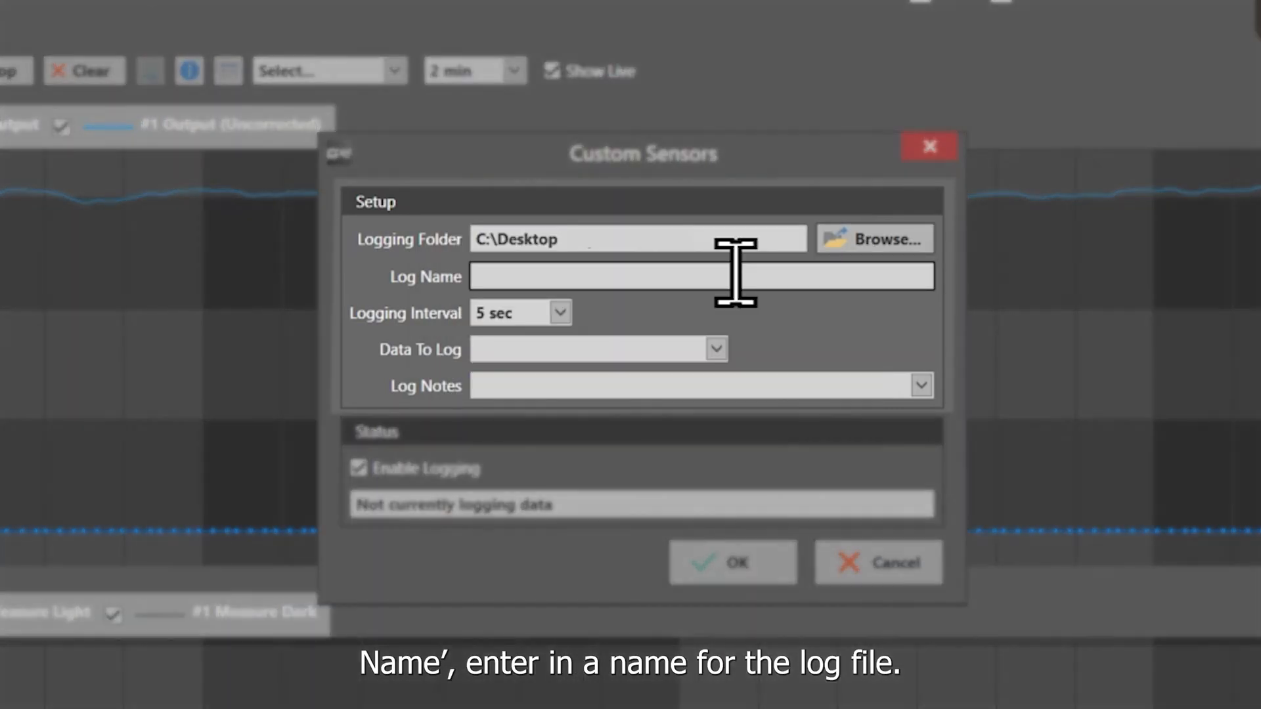
{"action": "type", "text": "PX2 Test"}
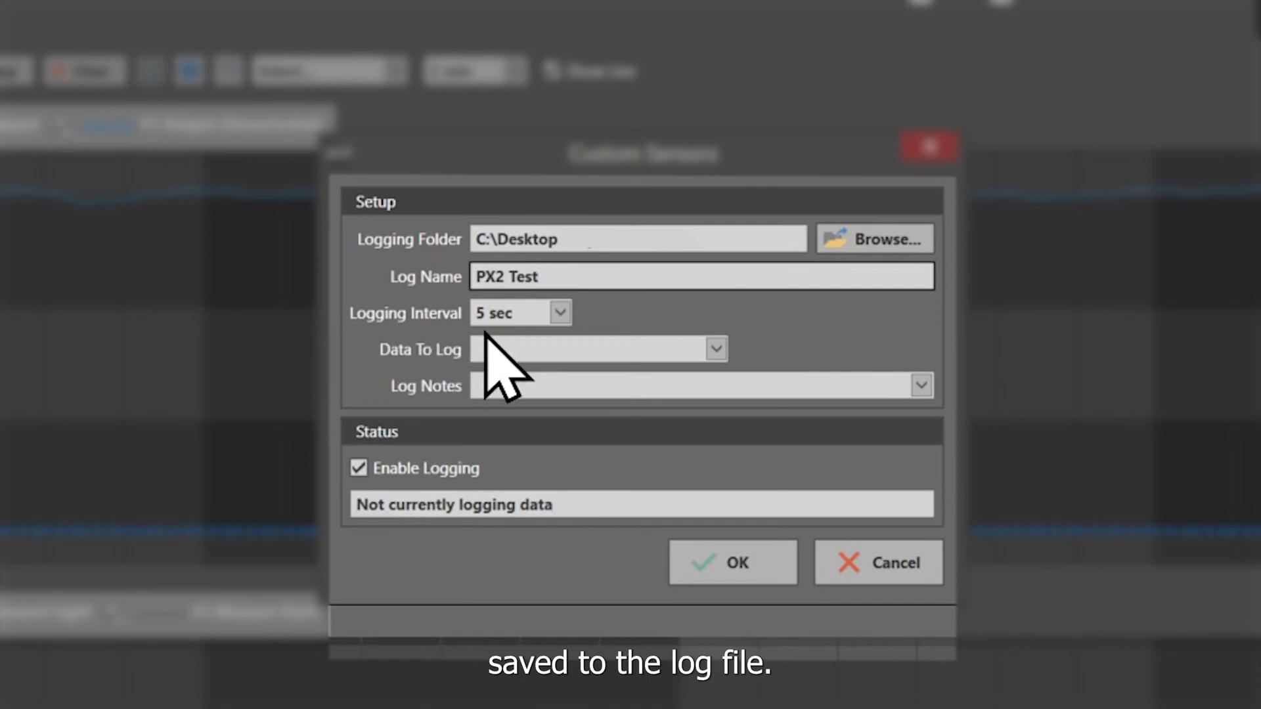
Set the logging interval to 2 sec and select all data fields to log
{"action": "left_click", "coordinate": [558, 313]}
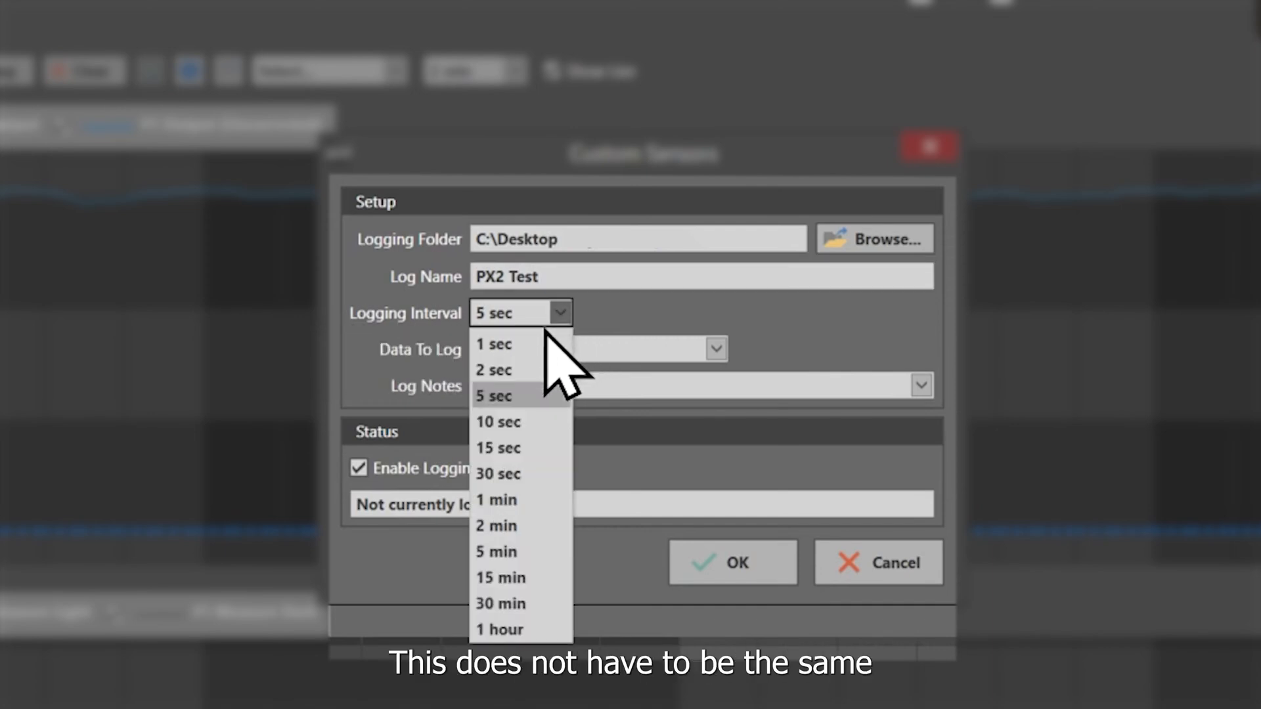
{"action": "left_click", "coordinate": [492, 370]}
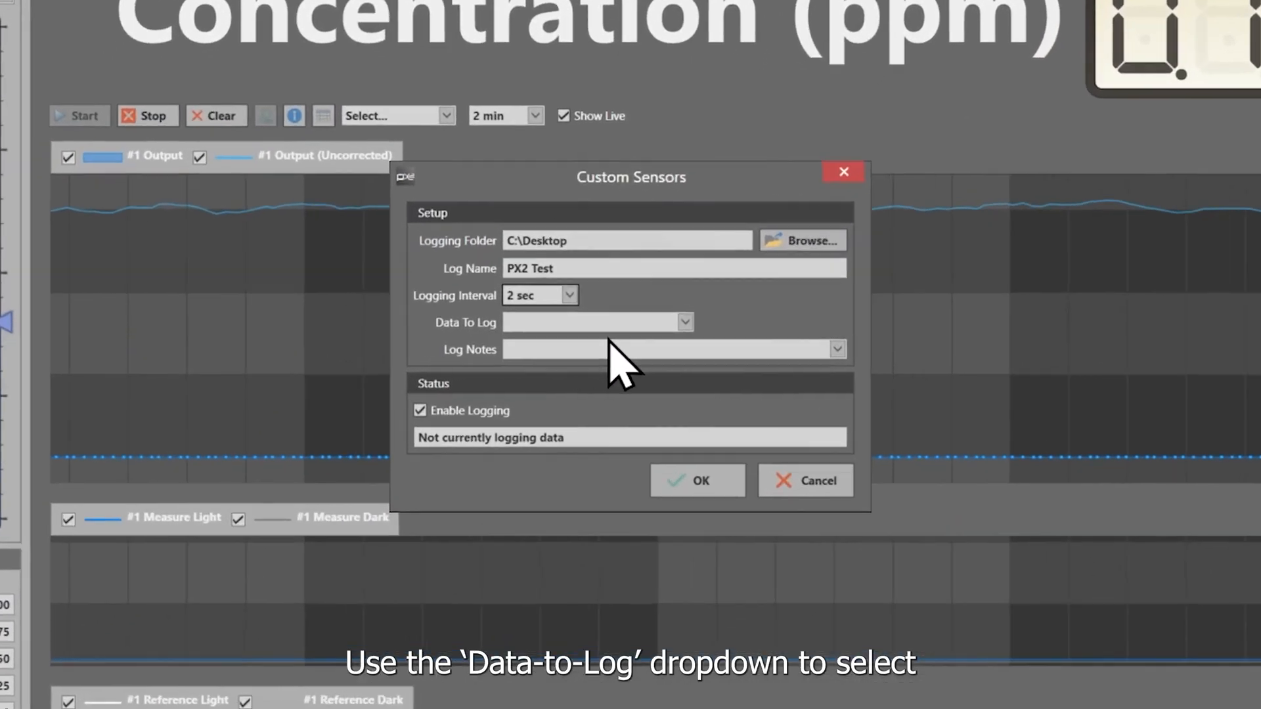
{"action": "left_click", "coordinate": [683, 323]}
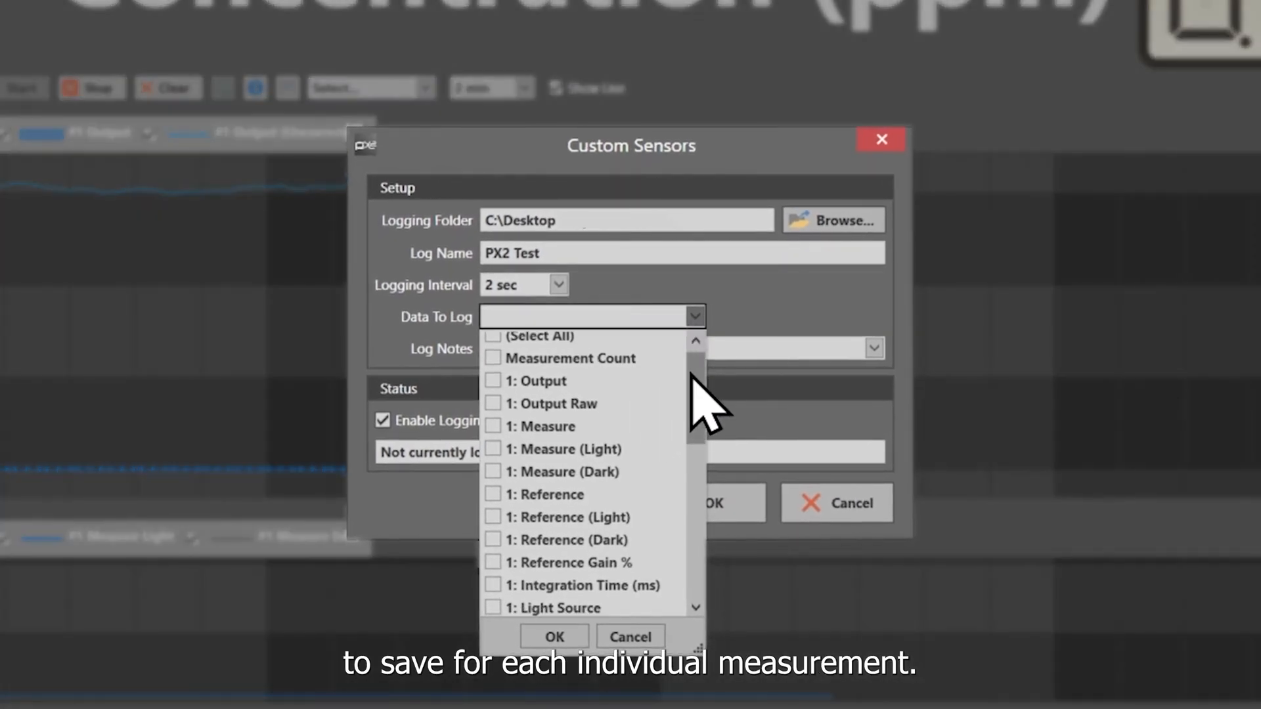
{"action": "scroll", "scroll_direction": "down", "scroll_amount": 3}
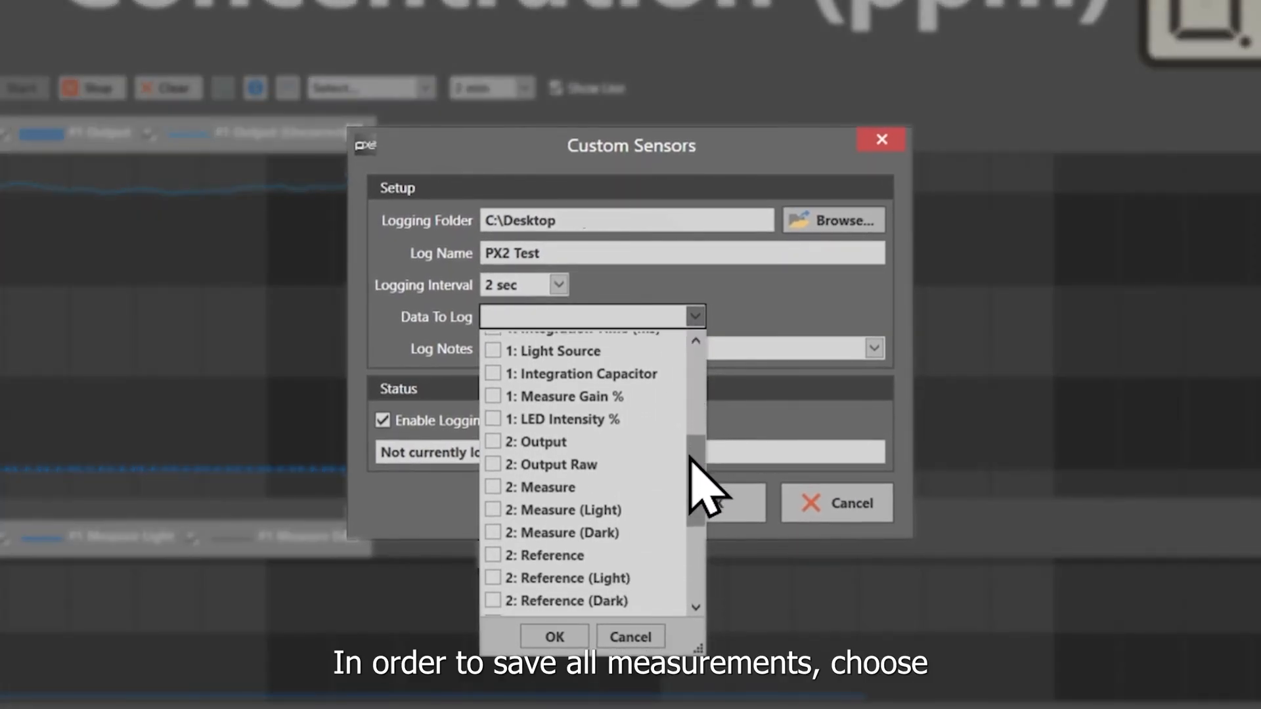
{"action": "scroll", "scroll_direction": "down", "scroll_amount": 3}
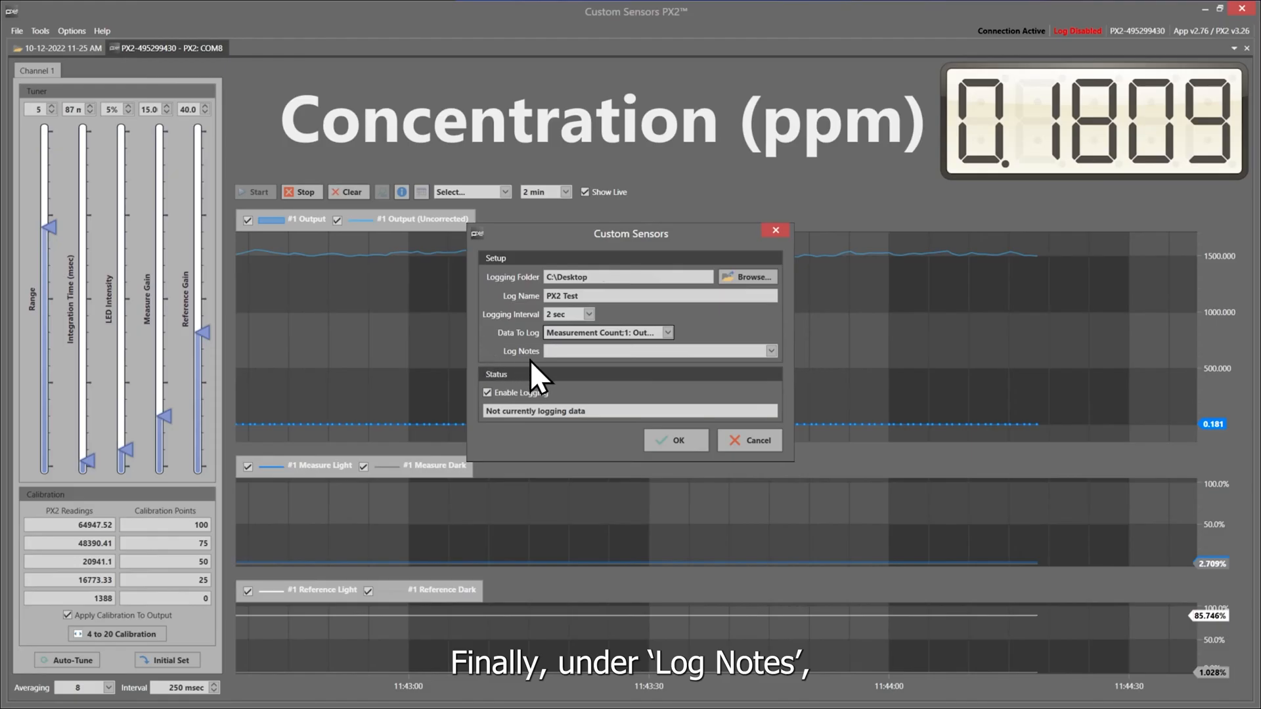
Enter the log note 'This is a test for logging data to a .csv file'
{"action": "left_click", "coordinate": [769, 351]}
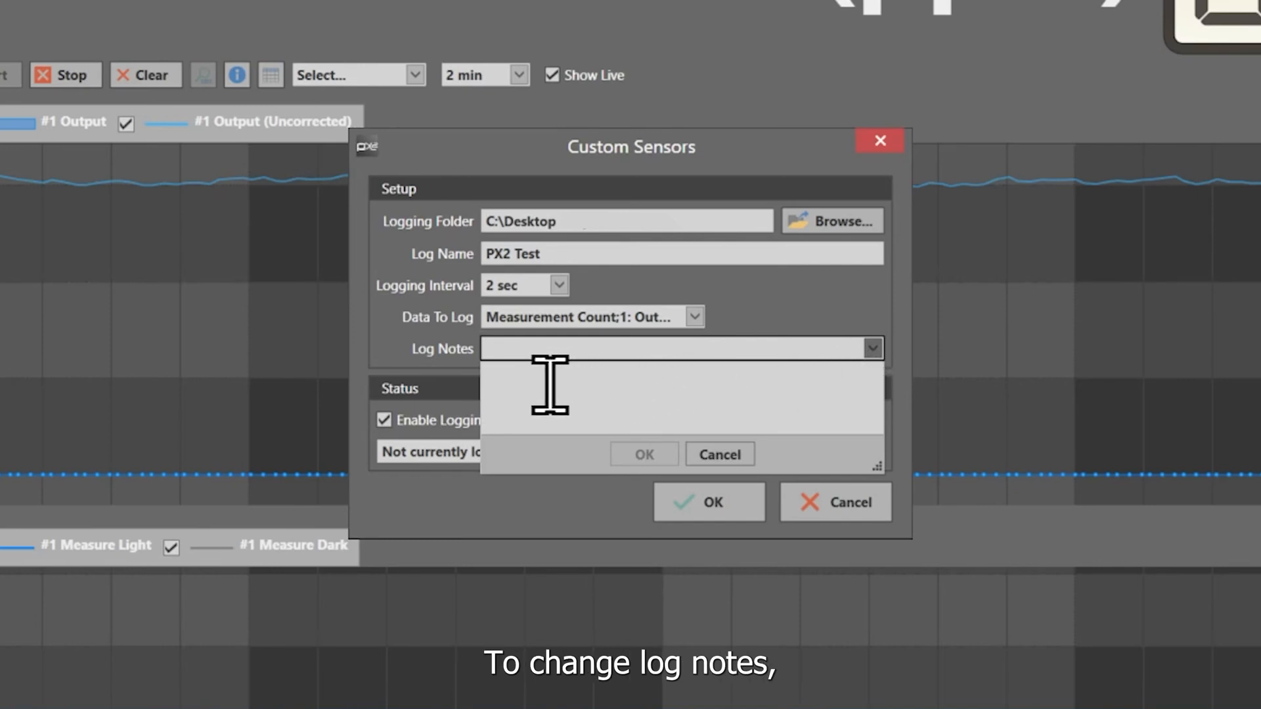
{"action": "type", "text": "This is a"}
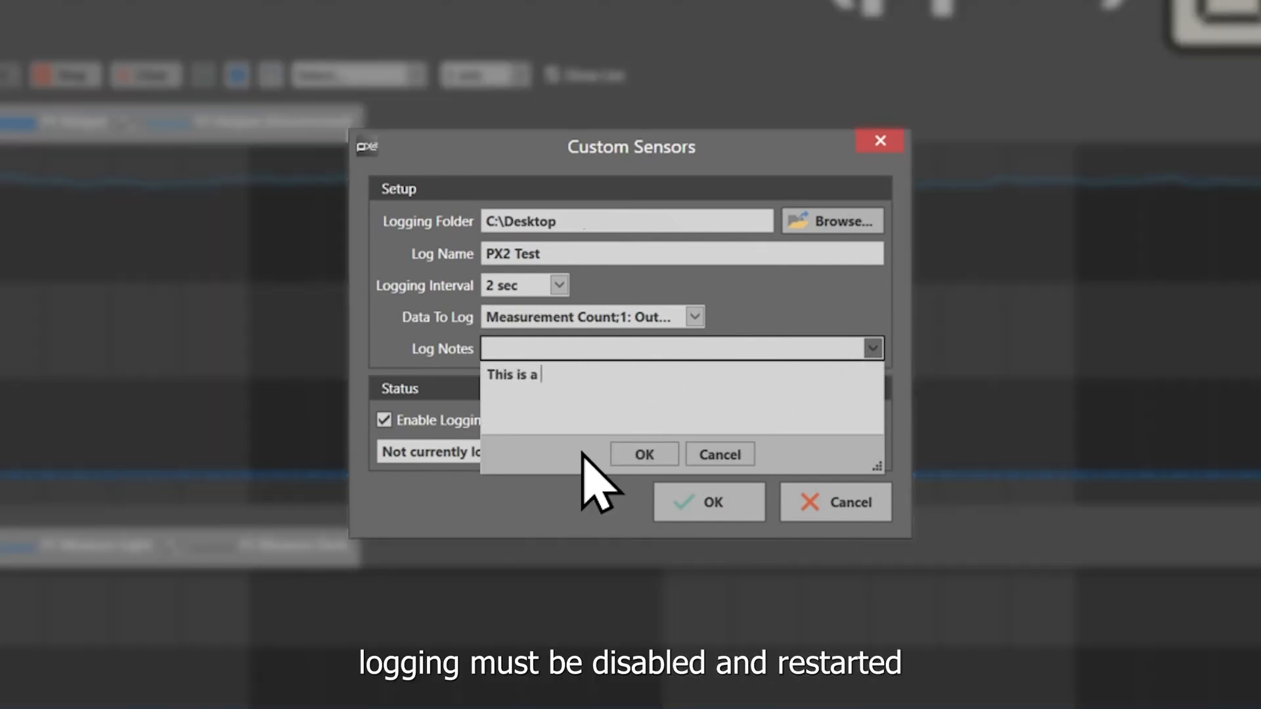
{"action": "type", "text": "test for logging data to"}
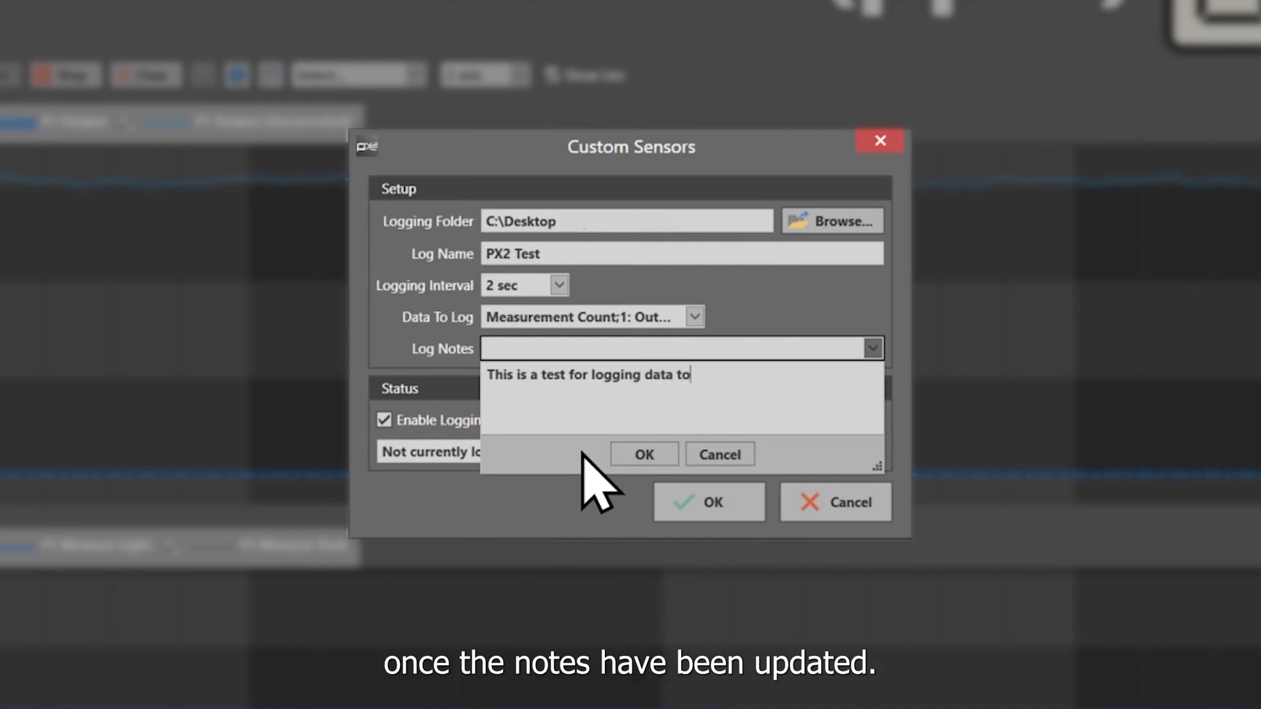
{"action": "type", "text": "a .csv file"}
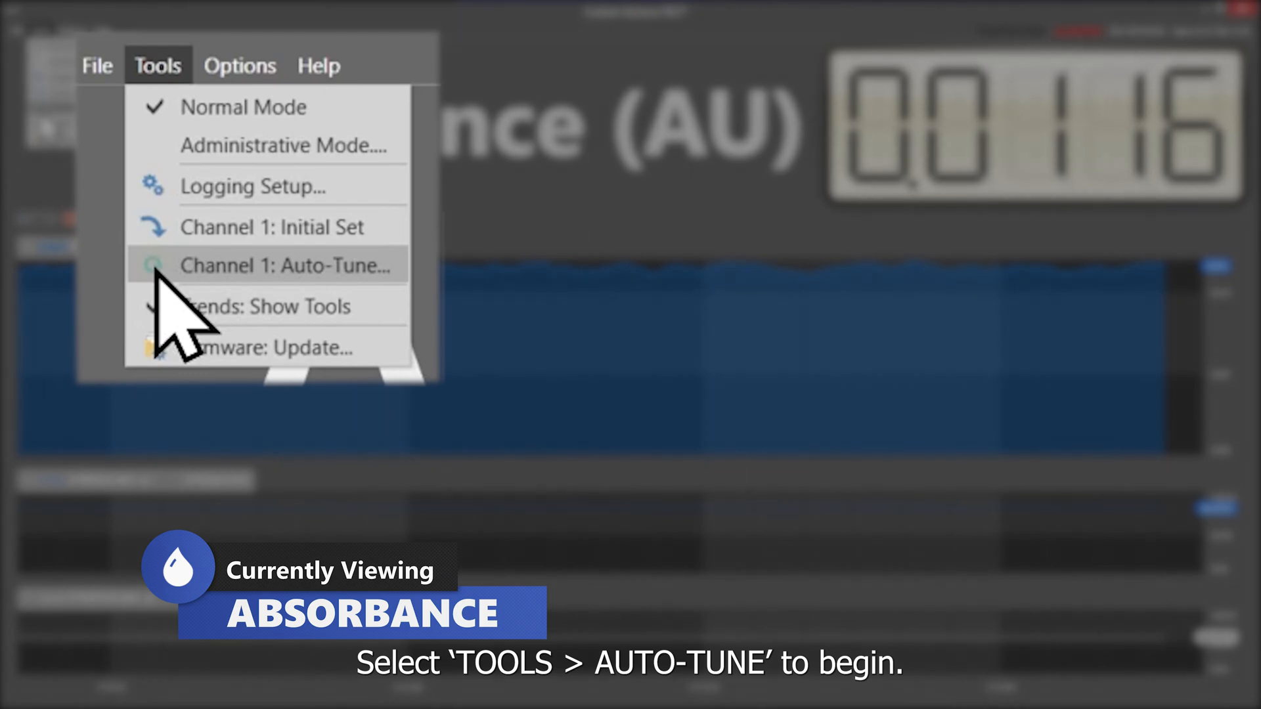
Run the absorbance Auto-Tune, recording test samples #1 through #5 at concentrations 0 to 3.0
{"action": "left_click", "coordinate": [287, 267]}
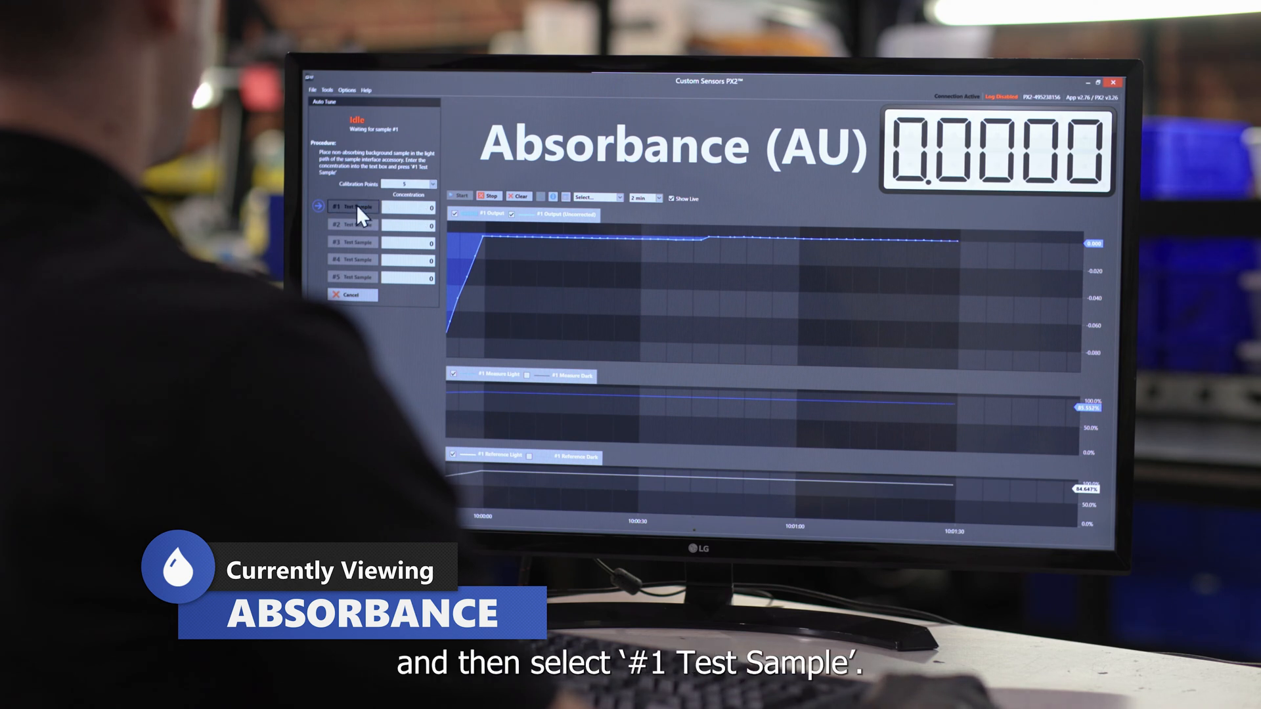
{"action": "left_click", "coordinate": [352, 207]}
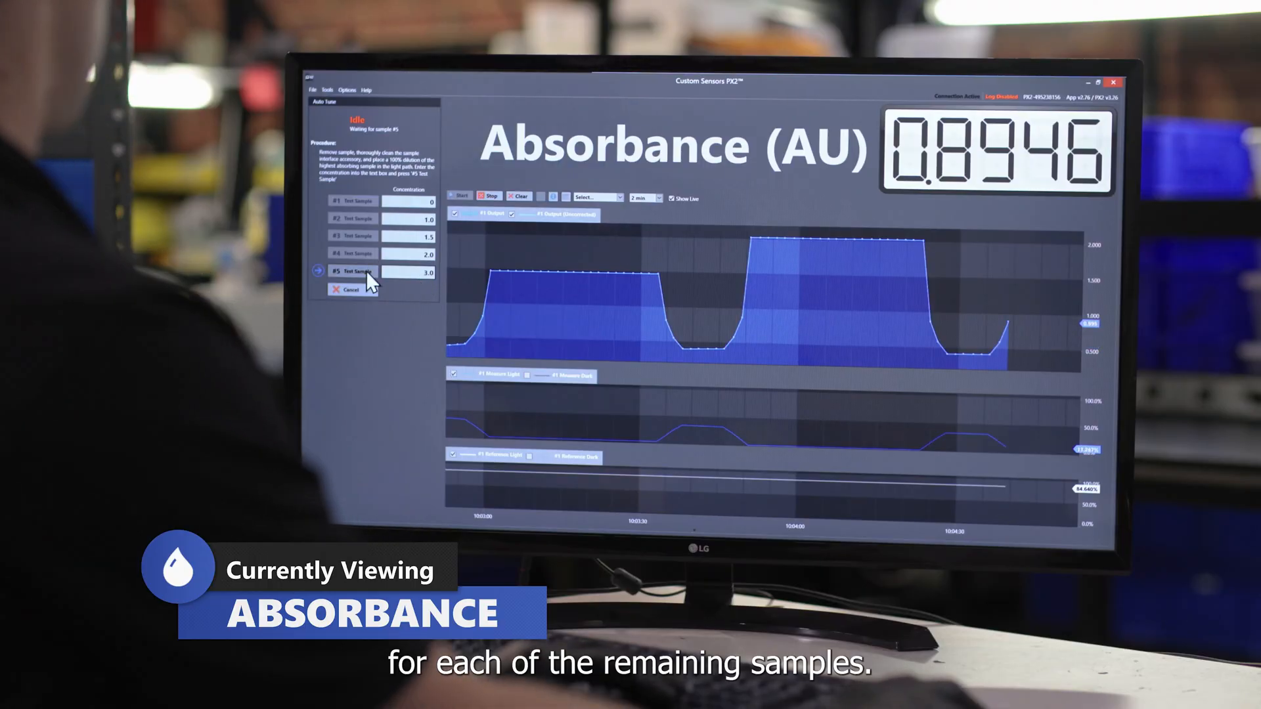
{"action": "left_click", "coordinate": [345, 89]}
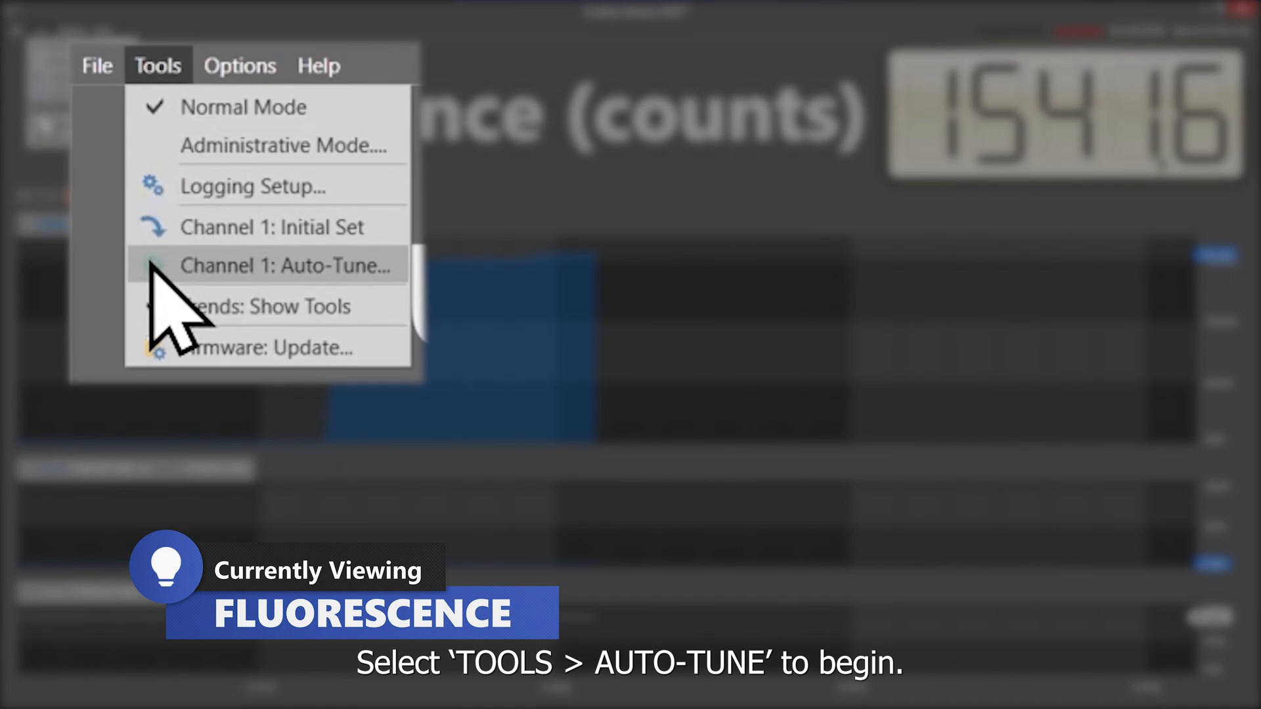
Start the fluorescence Auto-Tune, set the calibration points and record sample #1 at 1.00
{"action": "left_click", "coordinate": [286, 267]}
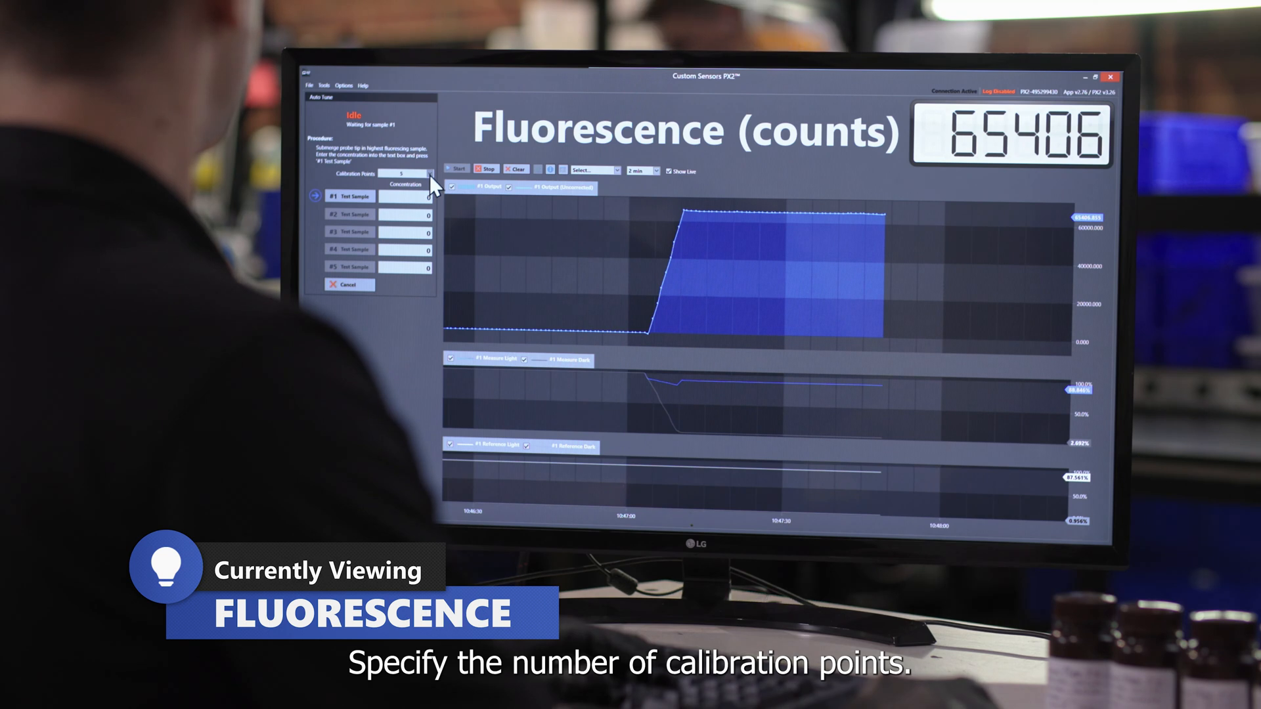
{"action": "left_click", "coordinate": [431, 173]}
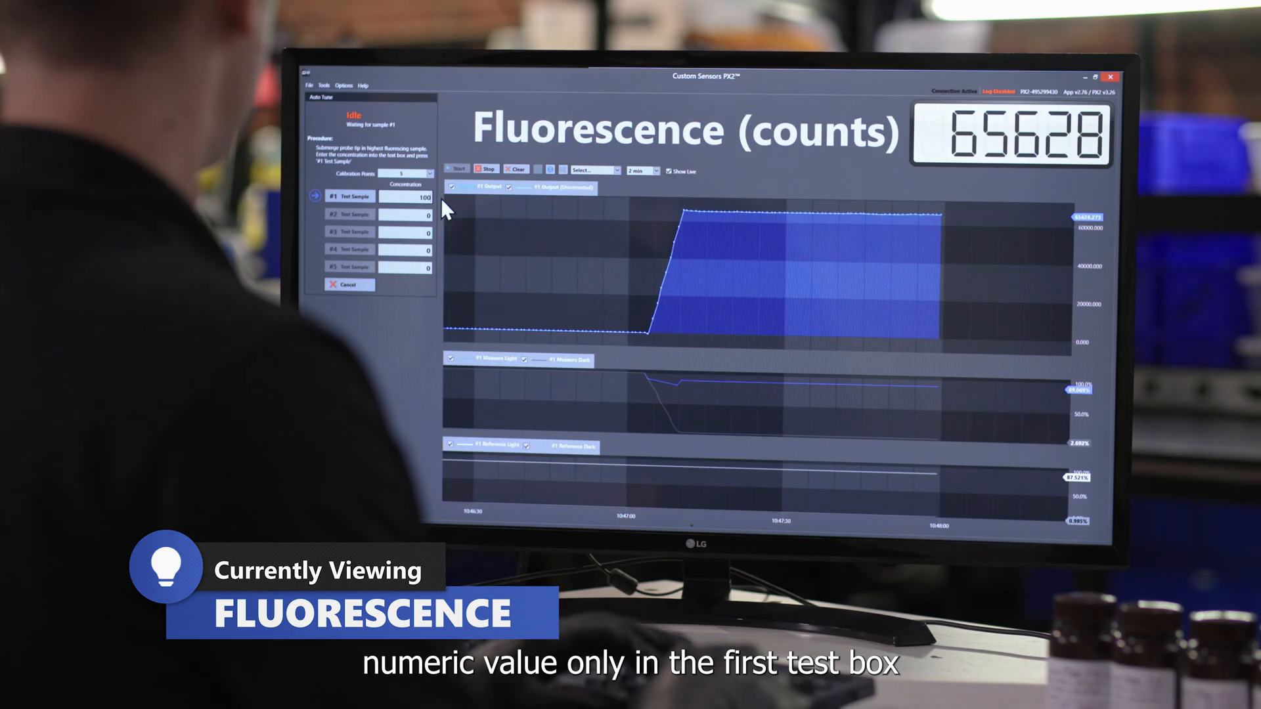
{"action": "left_click", "coordinate": [414, 196]}
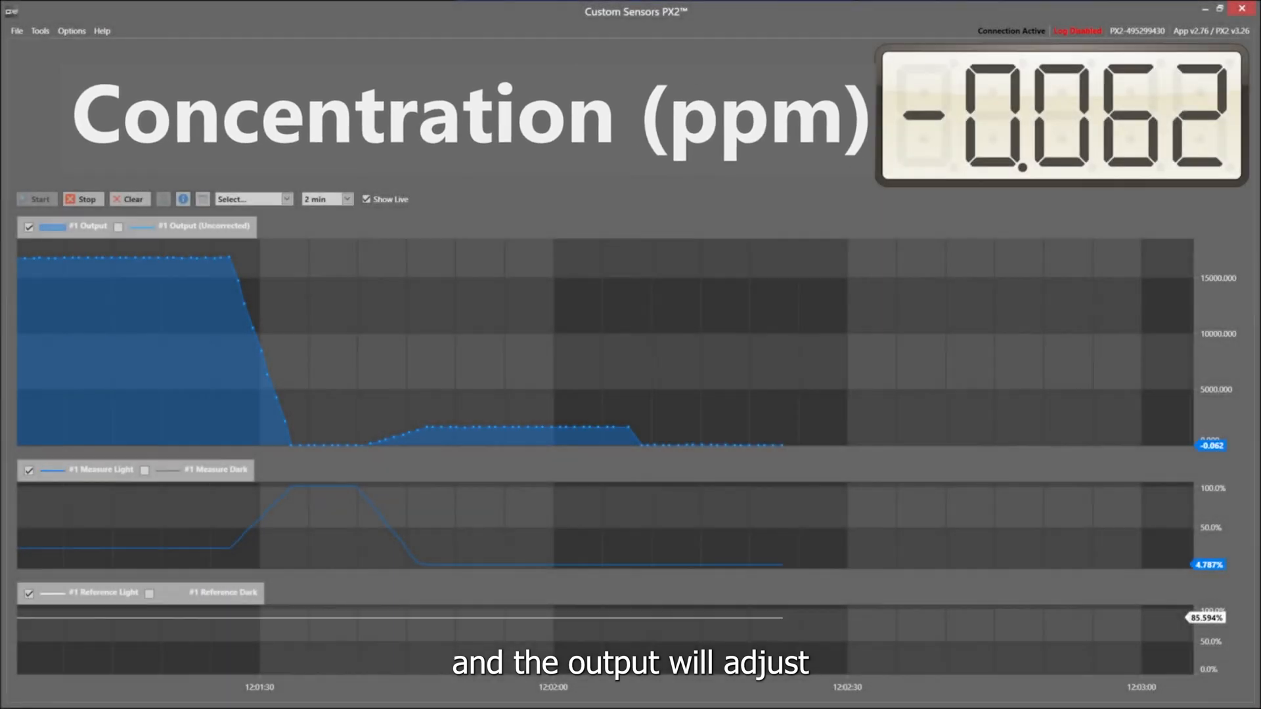
{"action": "mouse_move", "coordinate": [390, 337]}
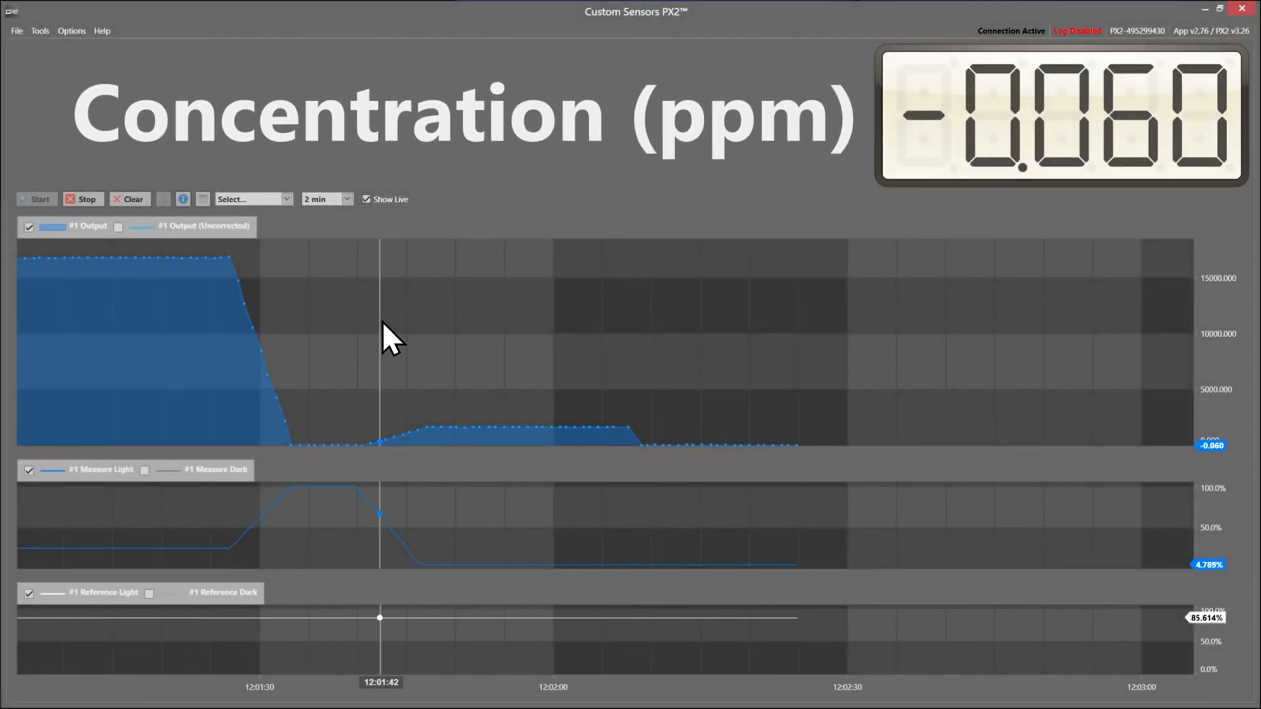